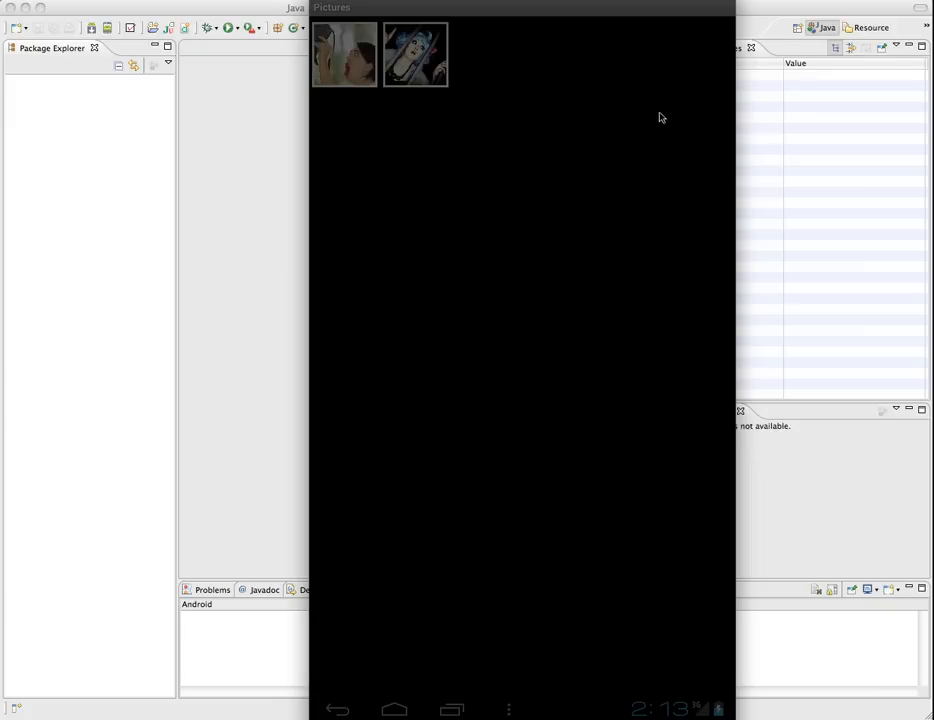
mouse_move(641, 40)
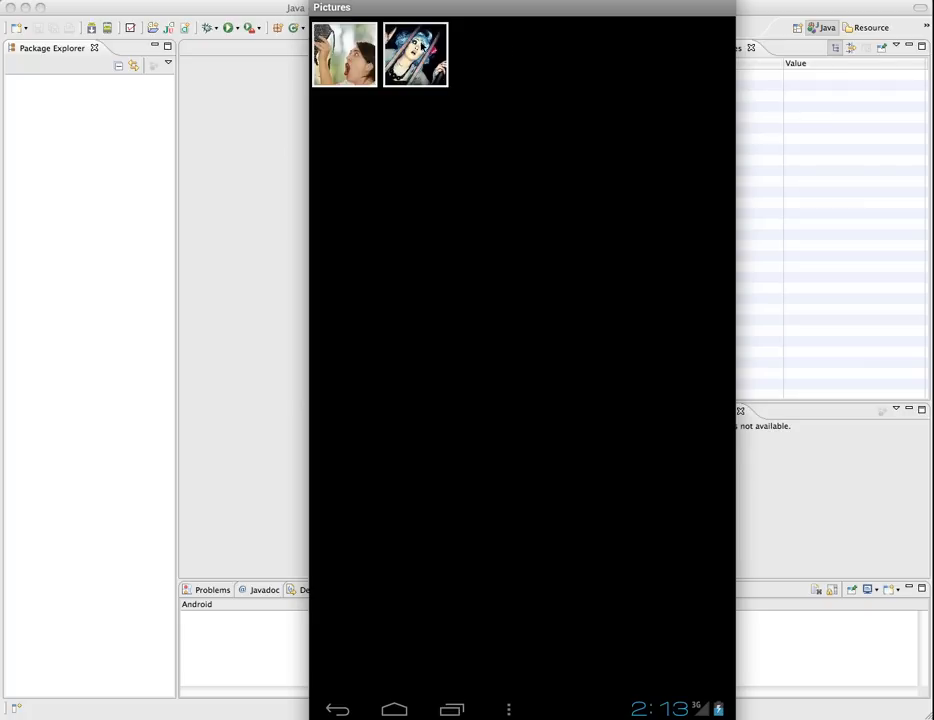
mouse_move(520, 58)
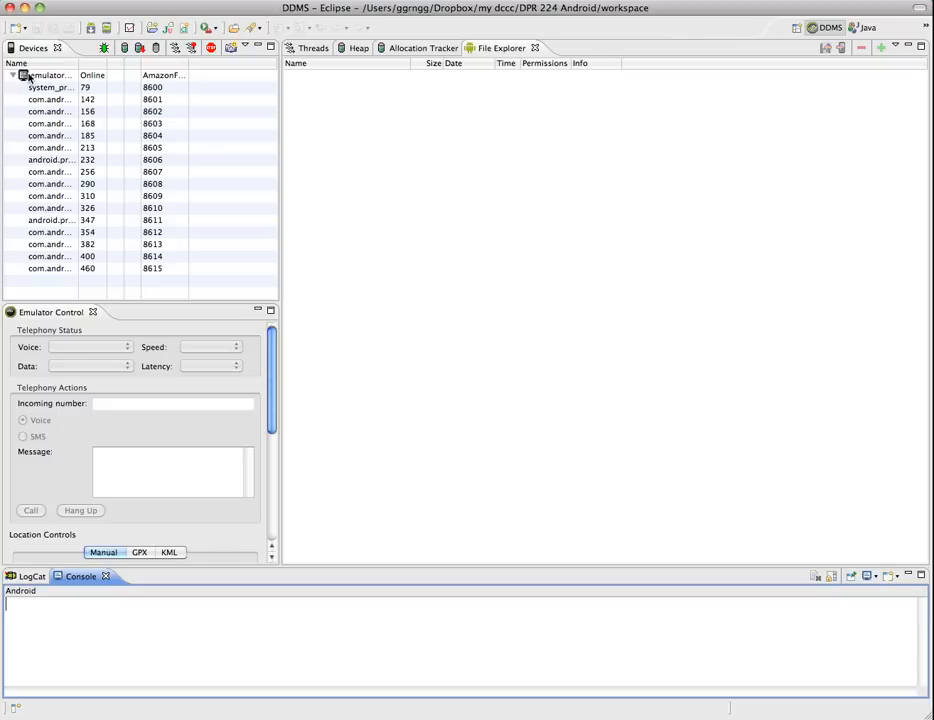
Select the emulator and browse to mnt > sdcard > Pictures, showing its two images
left_click(50, 75)
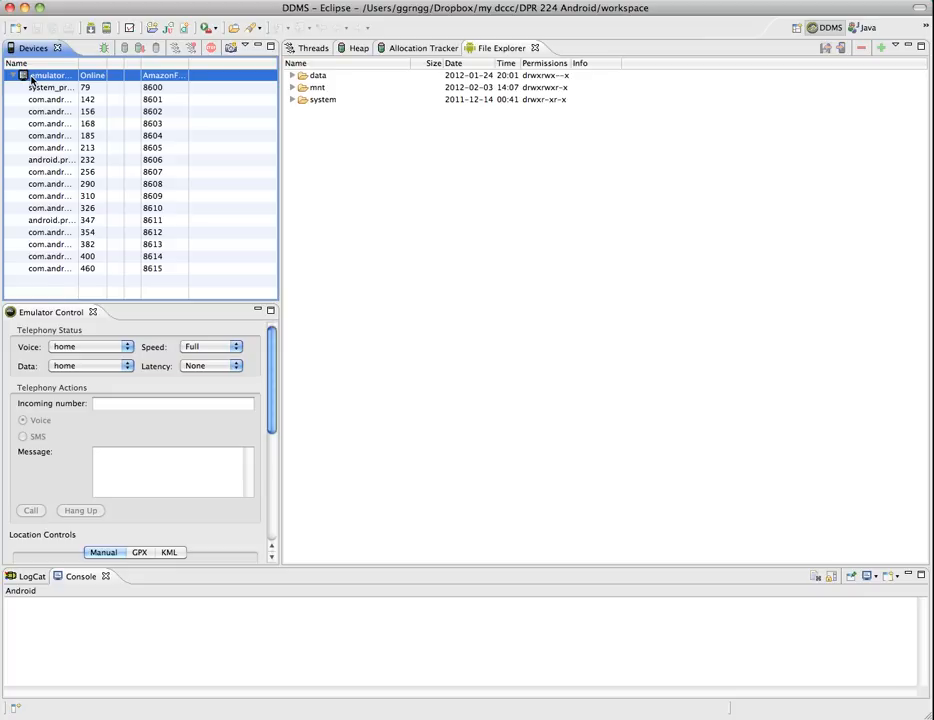
mouse_move(282, 89)
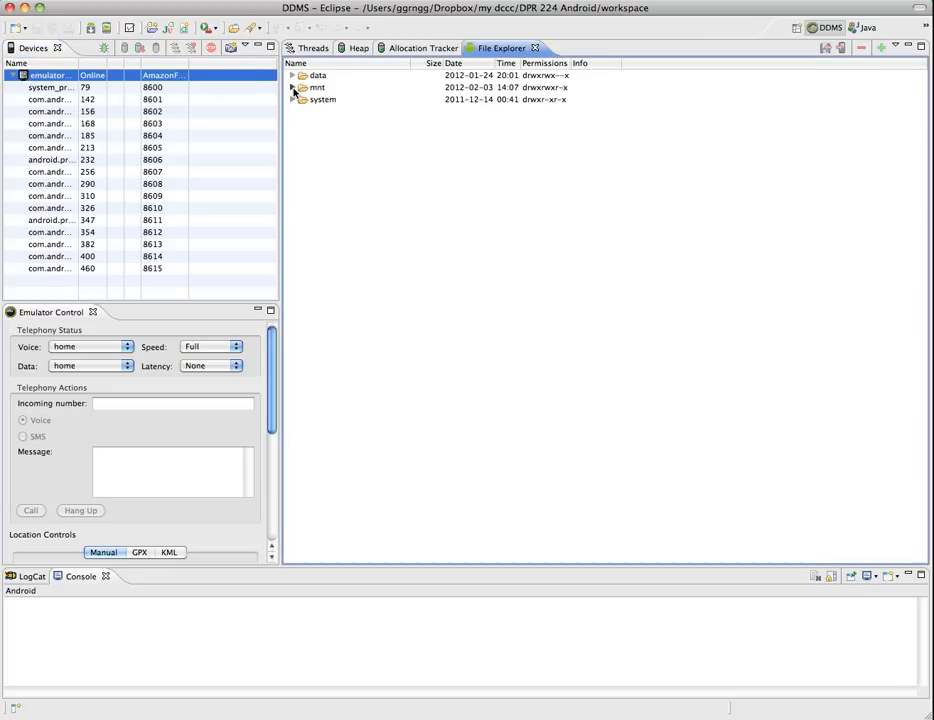
left_click(293, 87)
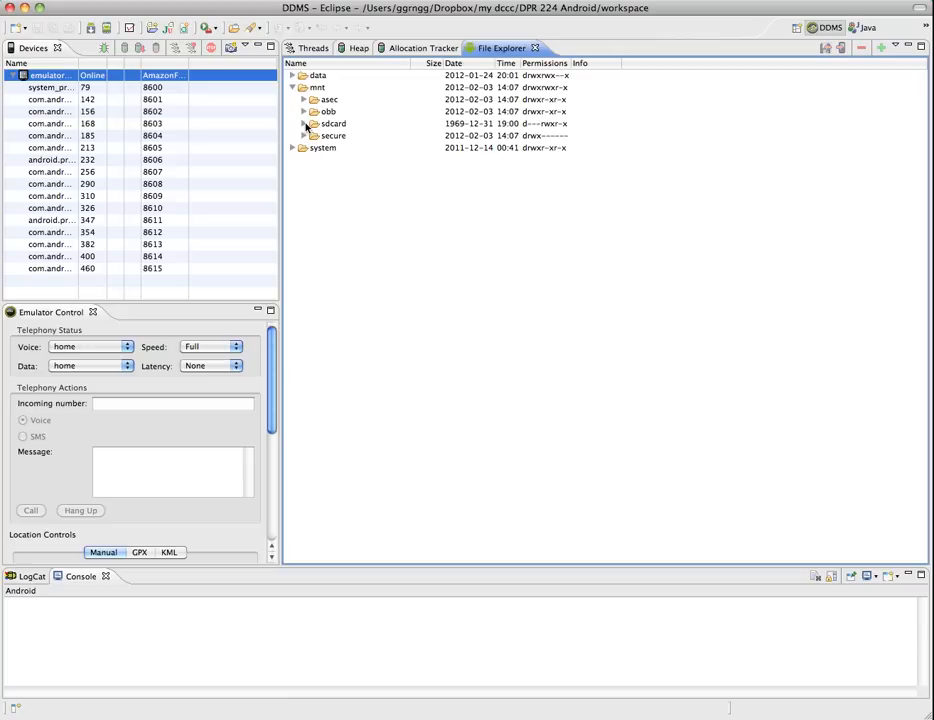
left_click(305, 123)
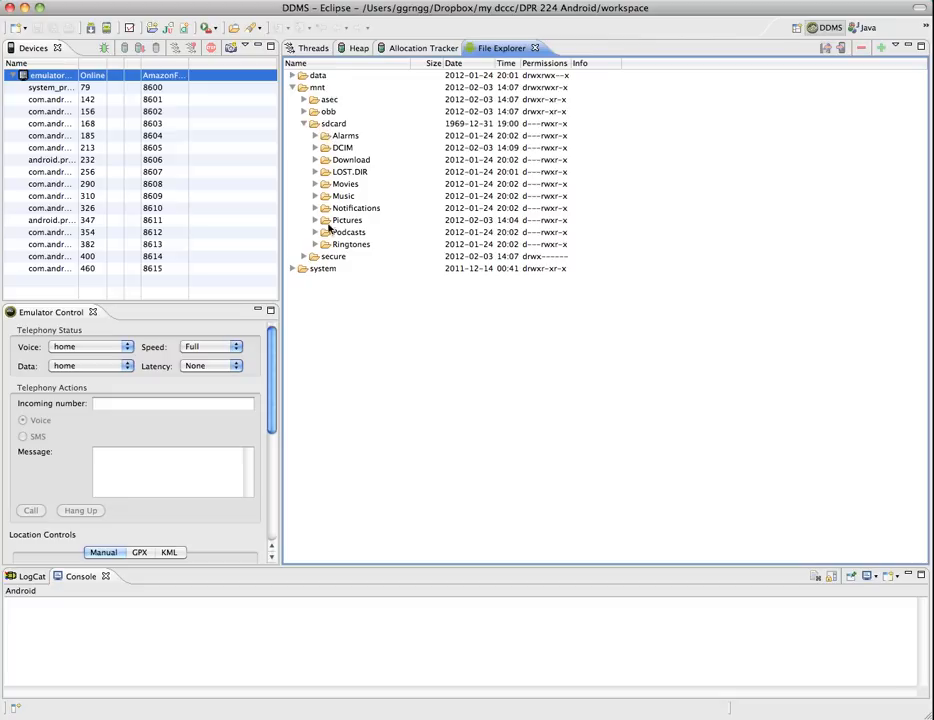
mouse_move(333, 248)
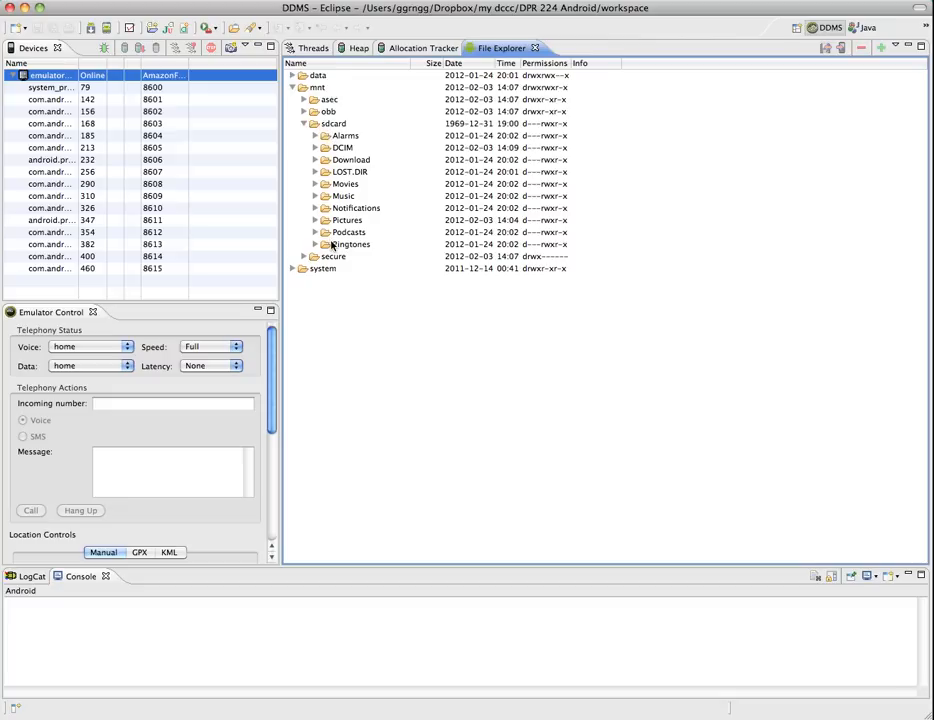
mouse_move(416, 277)
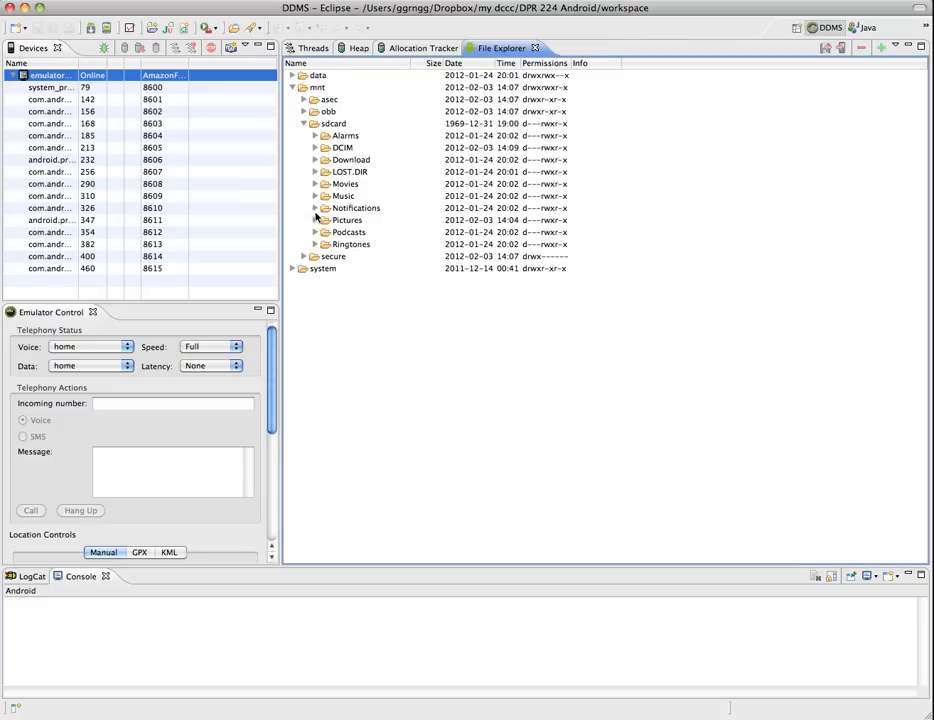
left_click(315, 220)
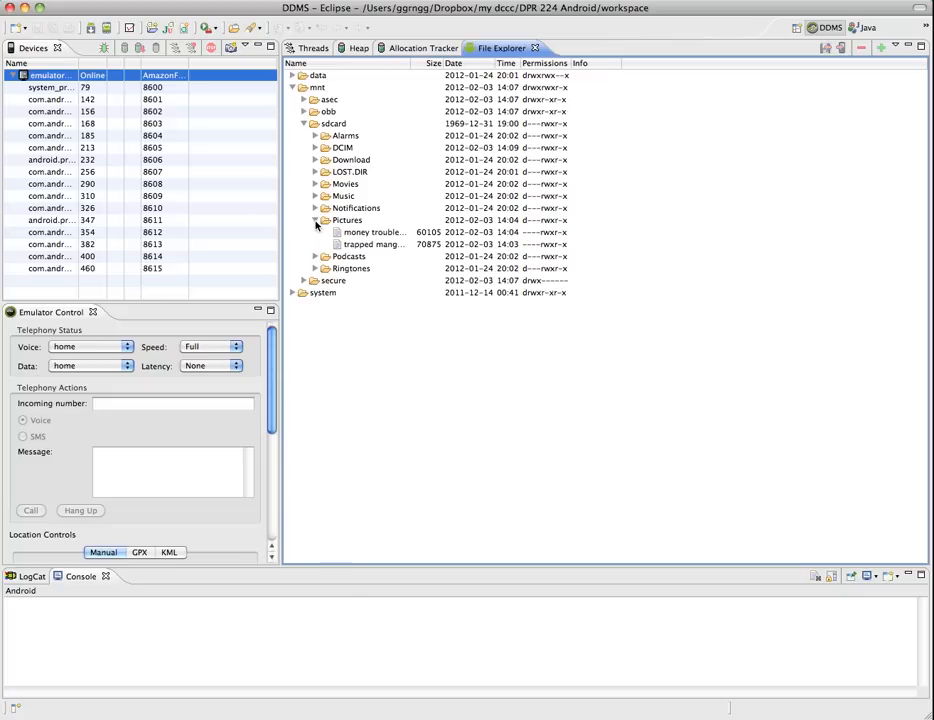
mouse_move(358, 244)
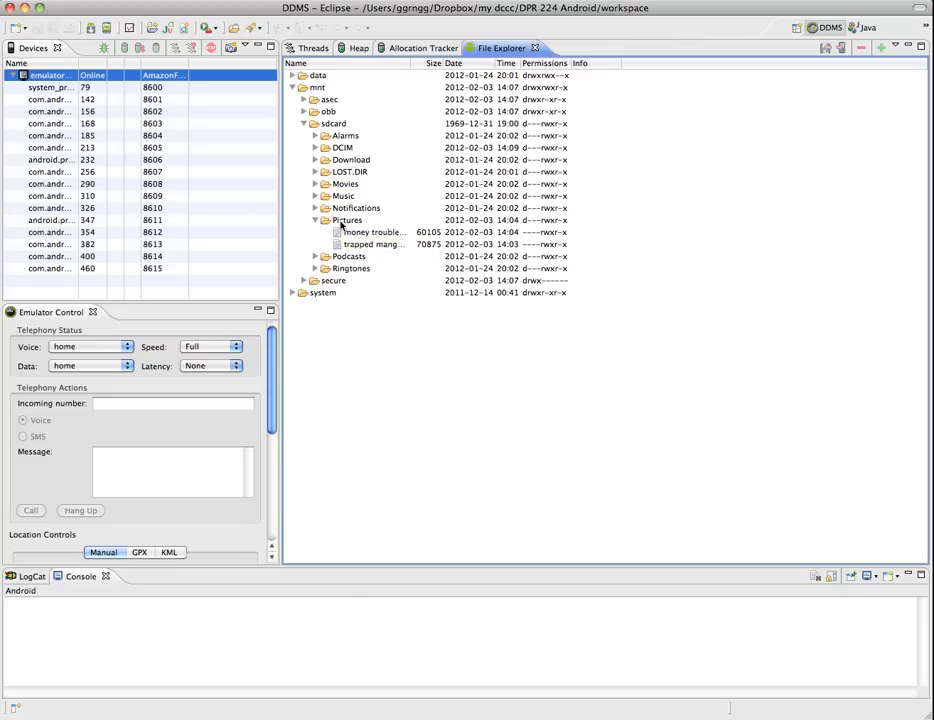
left_click(347, 219)
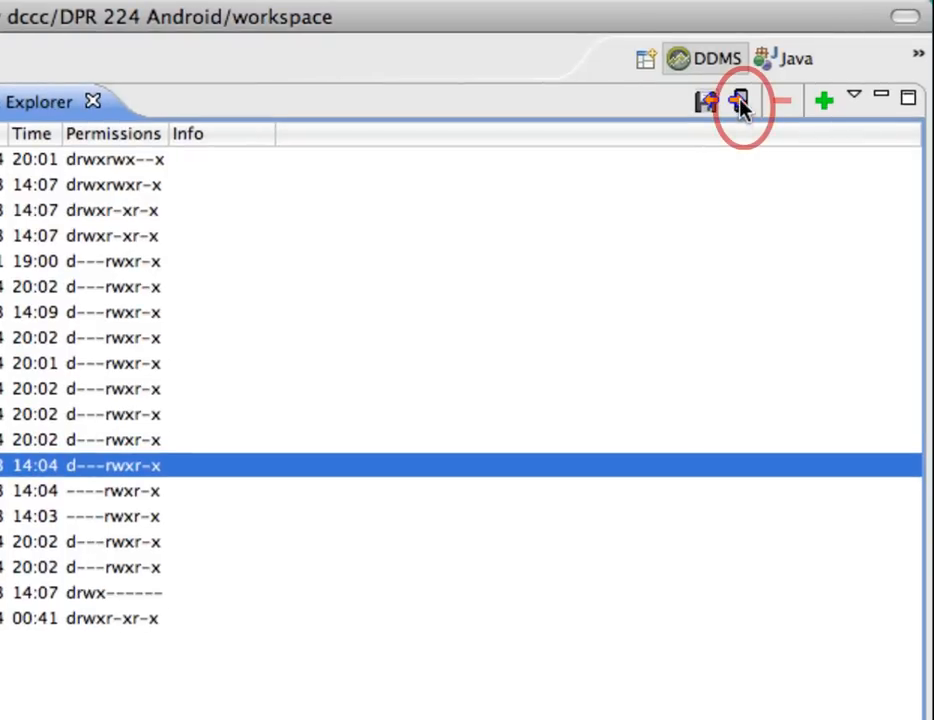
mouse_move(740, 103)
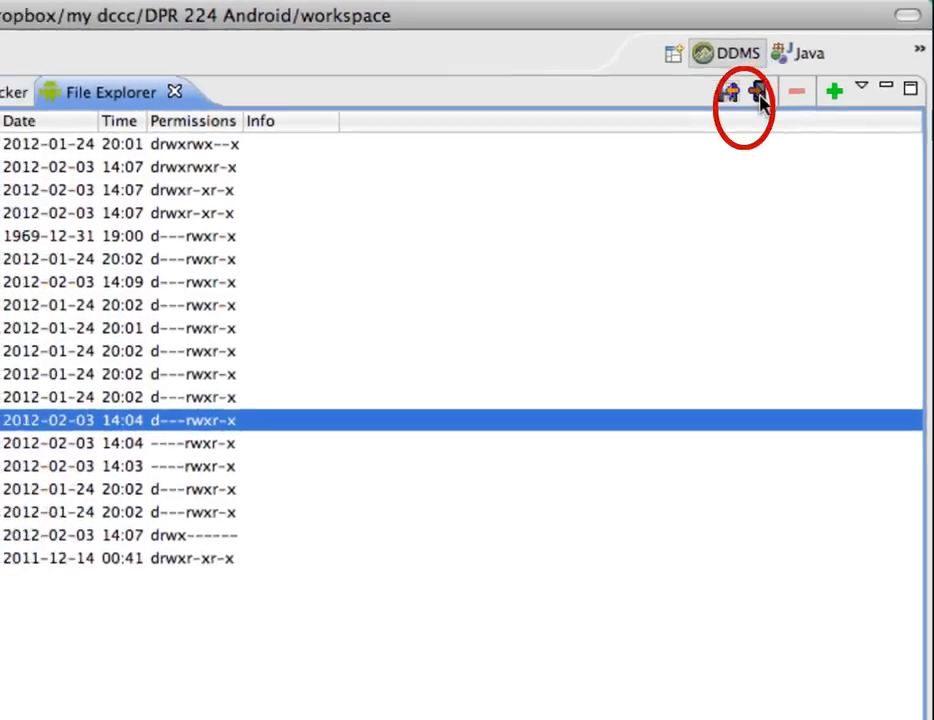
Push nerdy.jpg onto the device into sdcard/Pictures
left_click(758, 91)
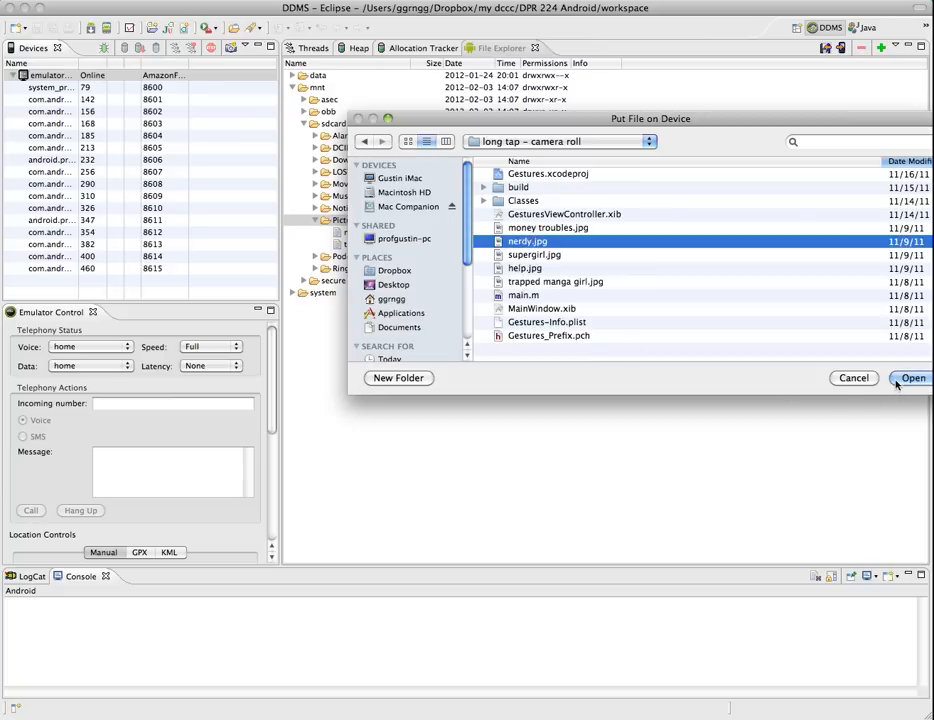
left_click(912, 378)
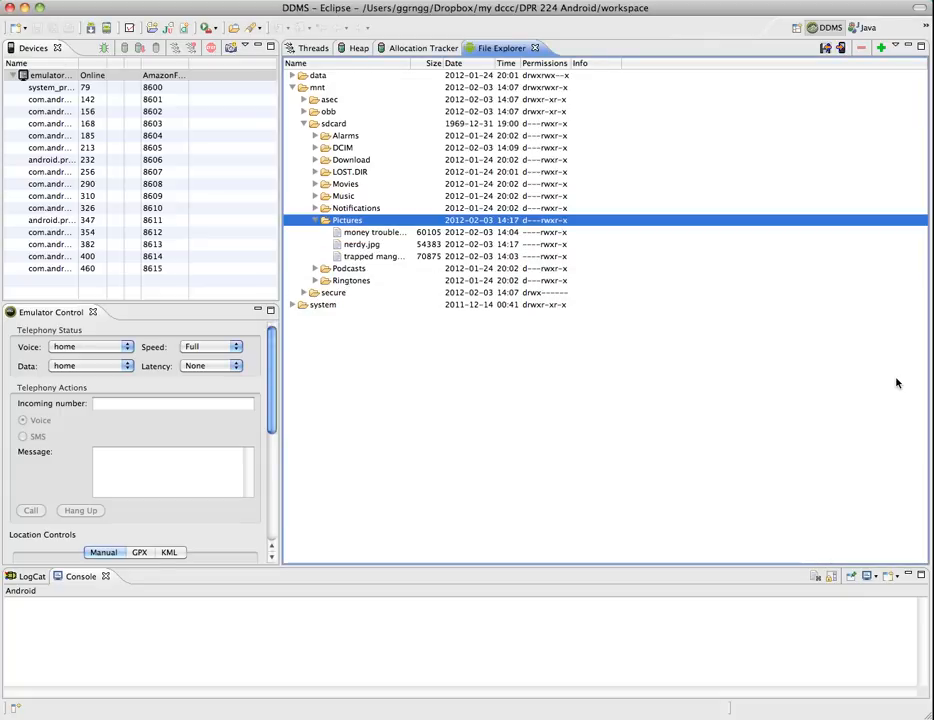
mouse_move(357, 232)
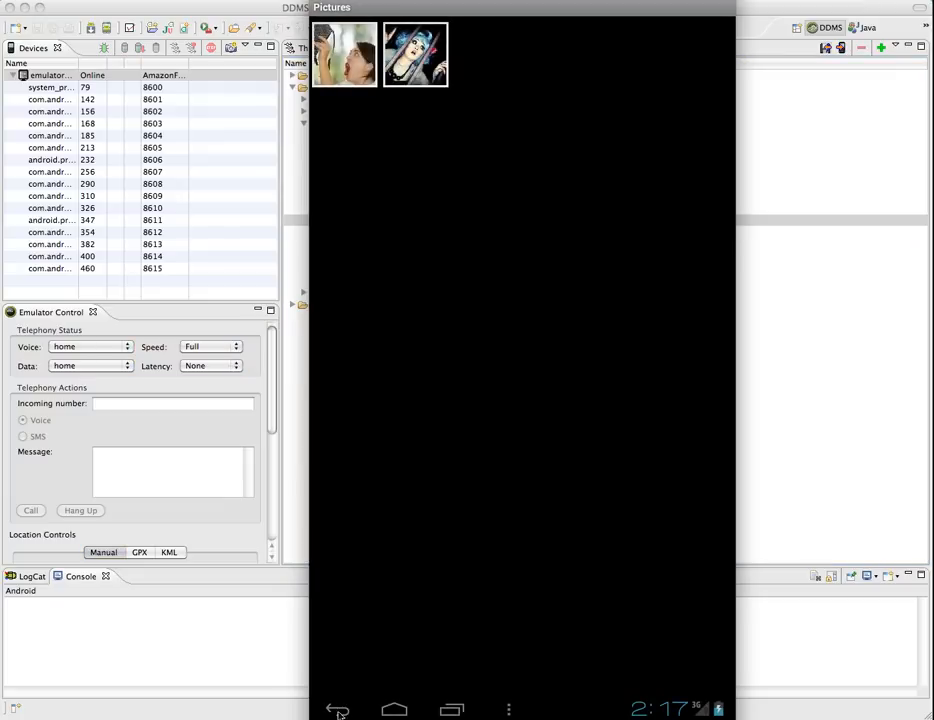
Return home and relaunch Gallery from All Apps to see three photos including nerdy.jpg
left_click(338, 709)
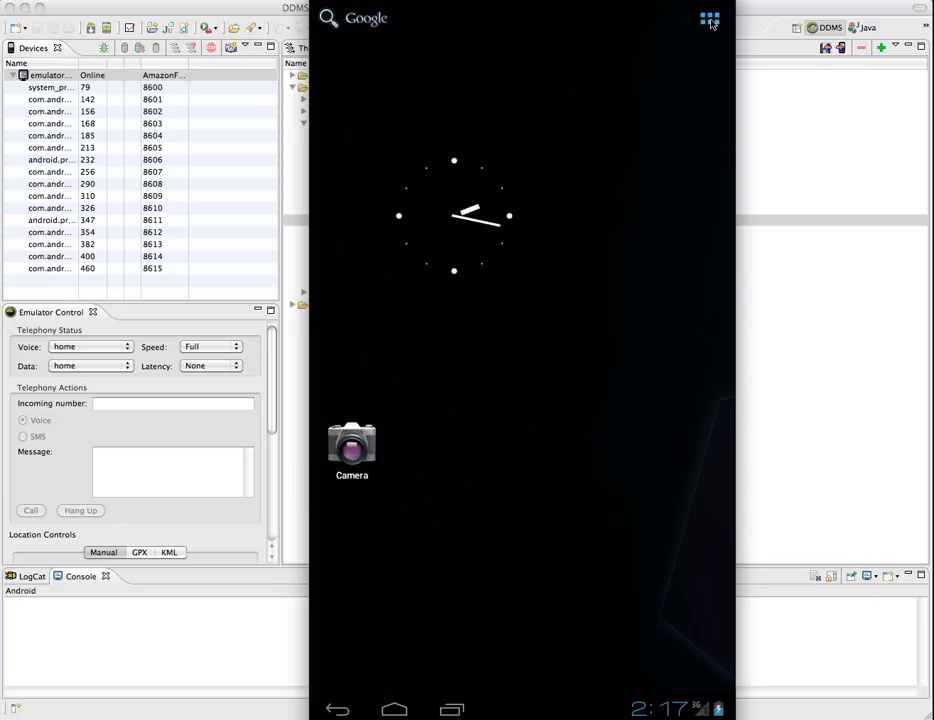
left_click(709, 19)
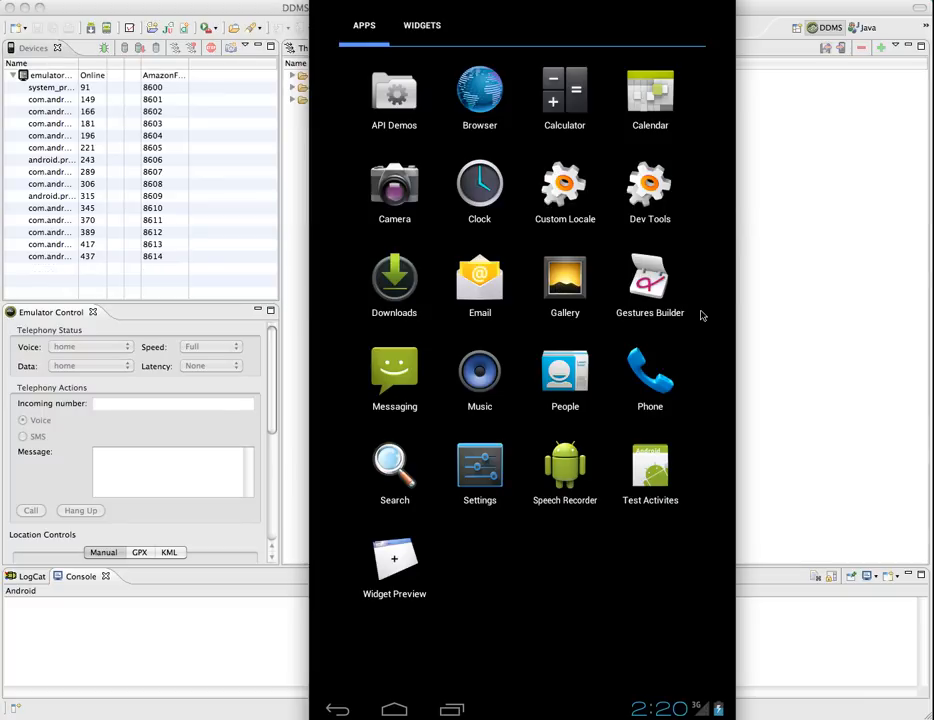
left_click(394, 95)
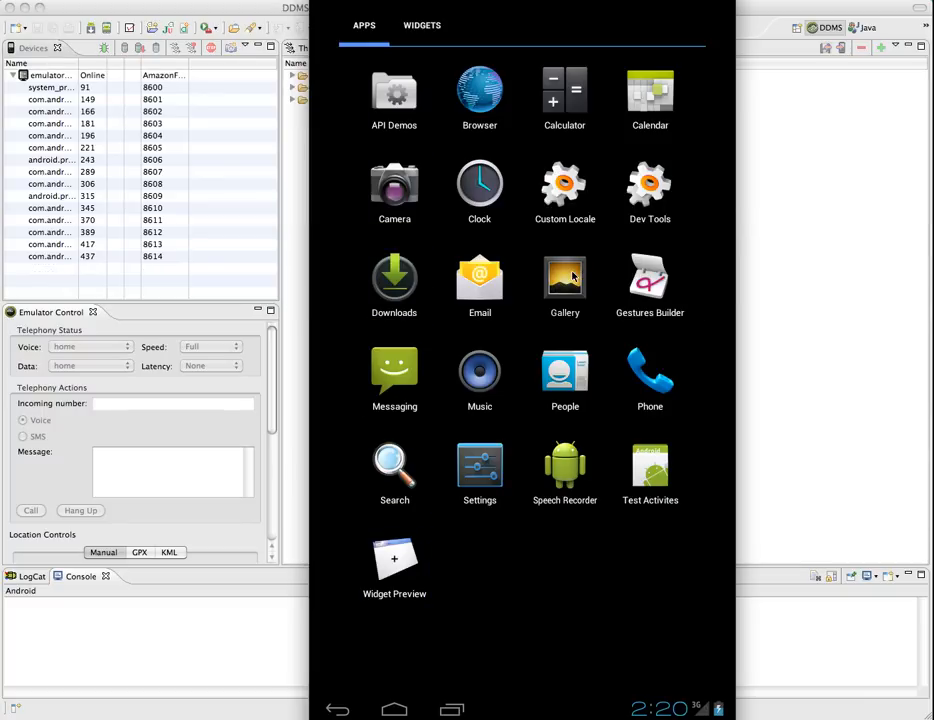
left_click(564, 277)
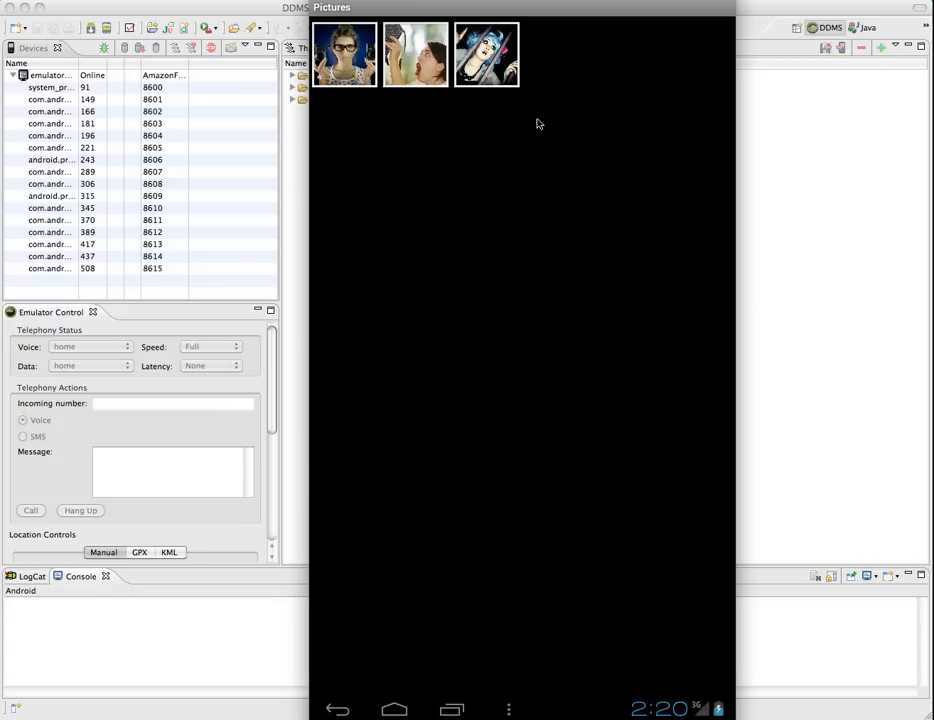
mouse_move(512, 121)
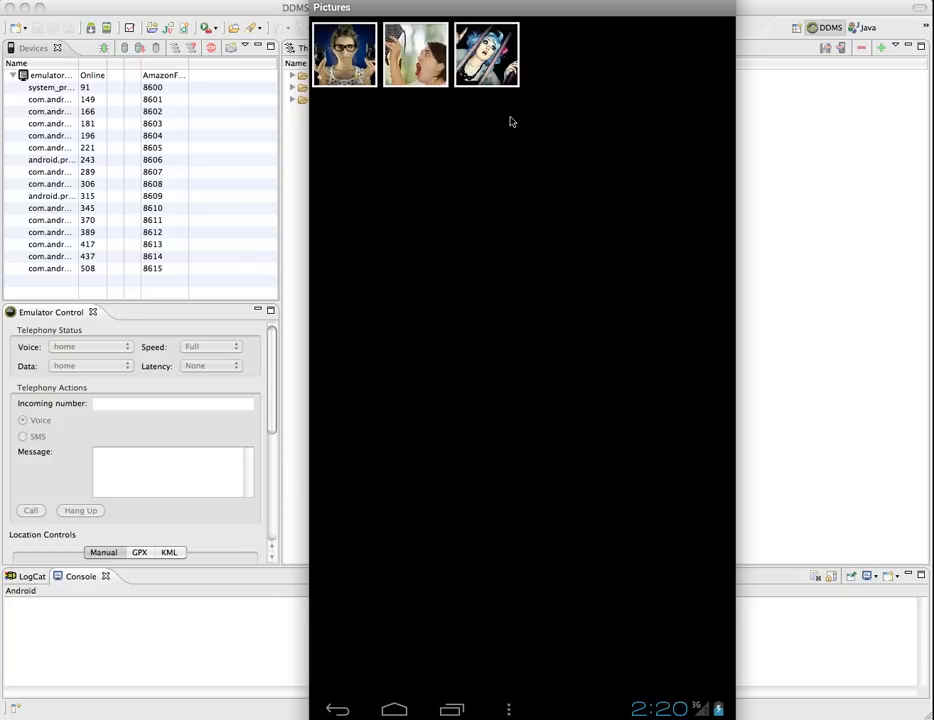